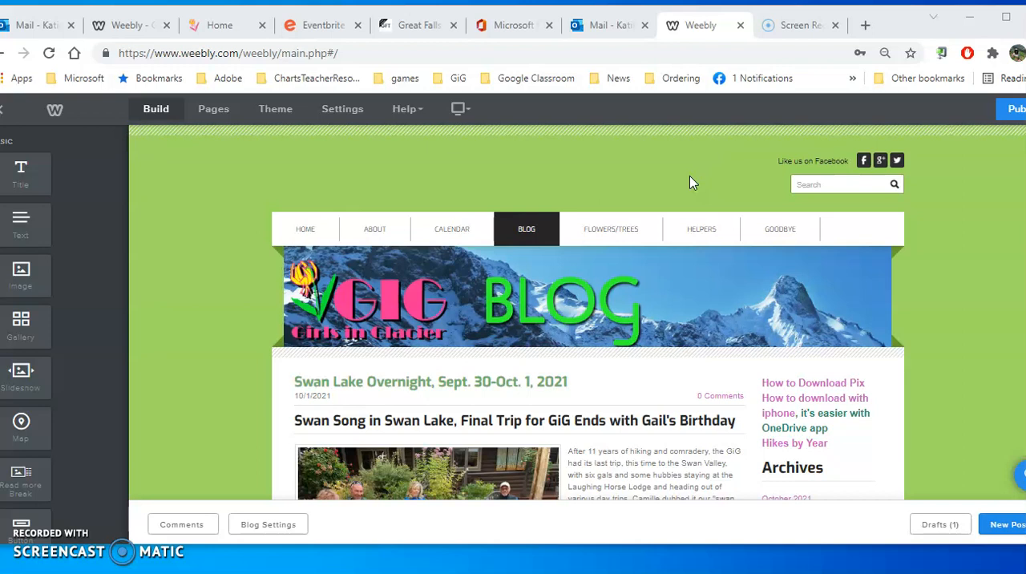
{"action": "mouse_move", "coordinate": [920, 259]}
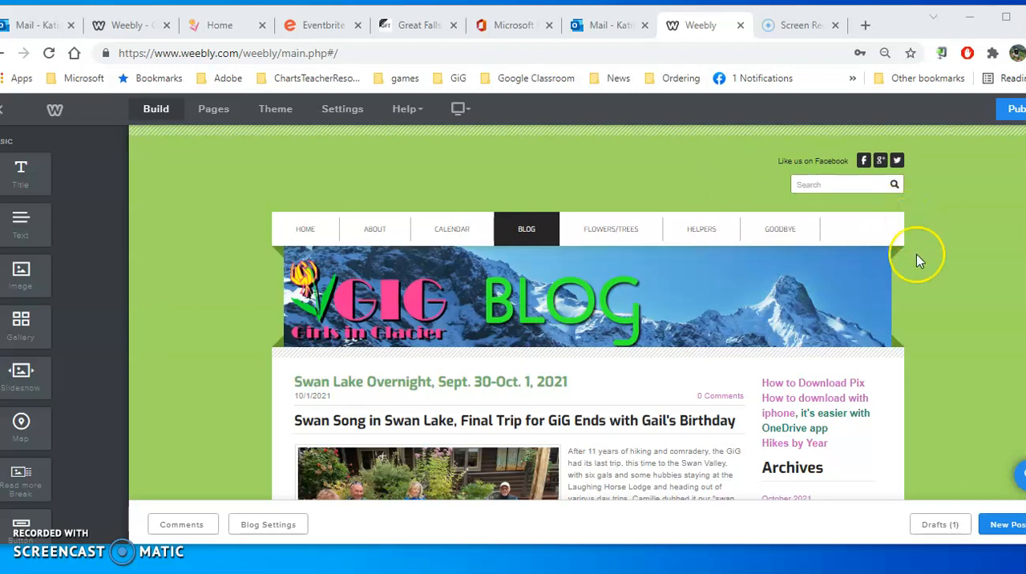
{"action": "mouse_move", "coordinate": [965, 395]}
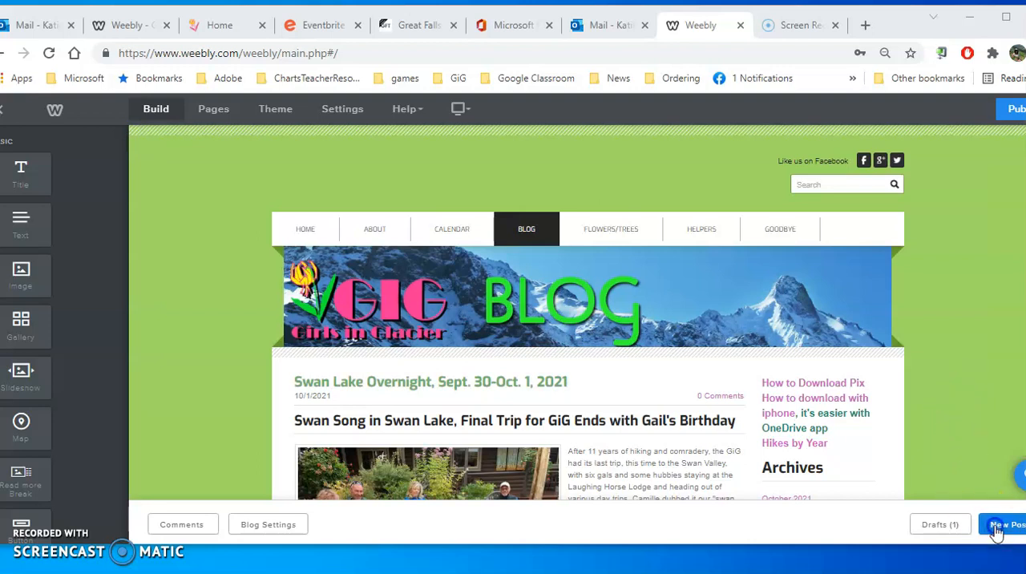
Step: Start a new blog post titled Sept. 20, 2021
{"action": "left_click", "coordinate": [1000, 524]}
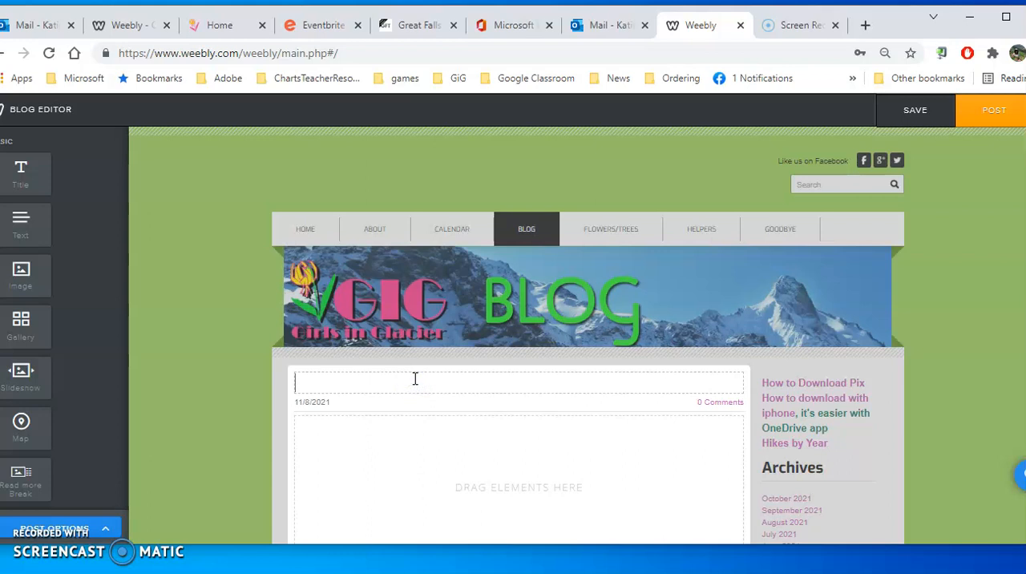
{"action": "type", "text": "SE"}
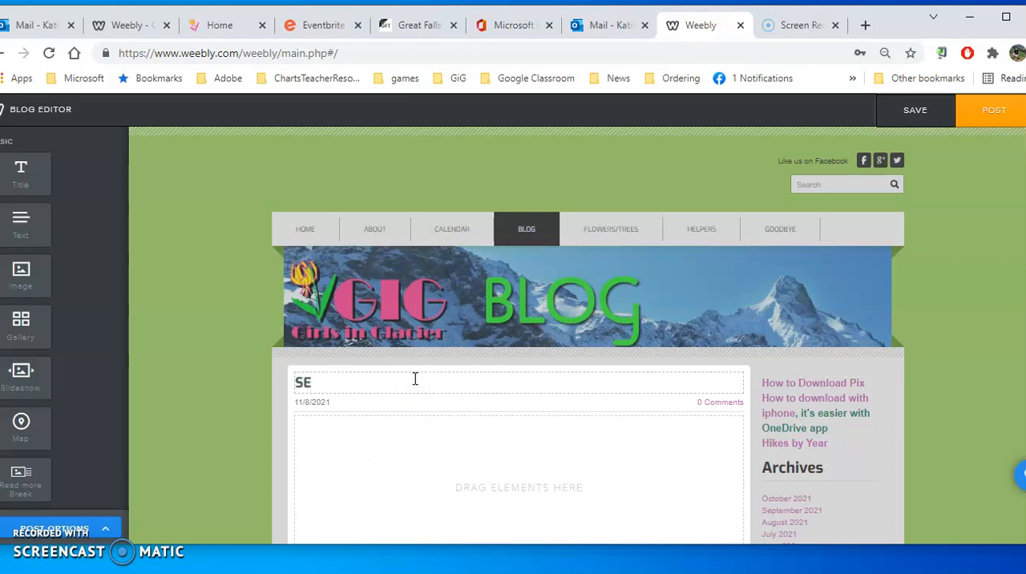
{"action": "type", "text": "Sept. 20, 20"}
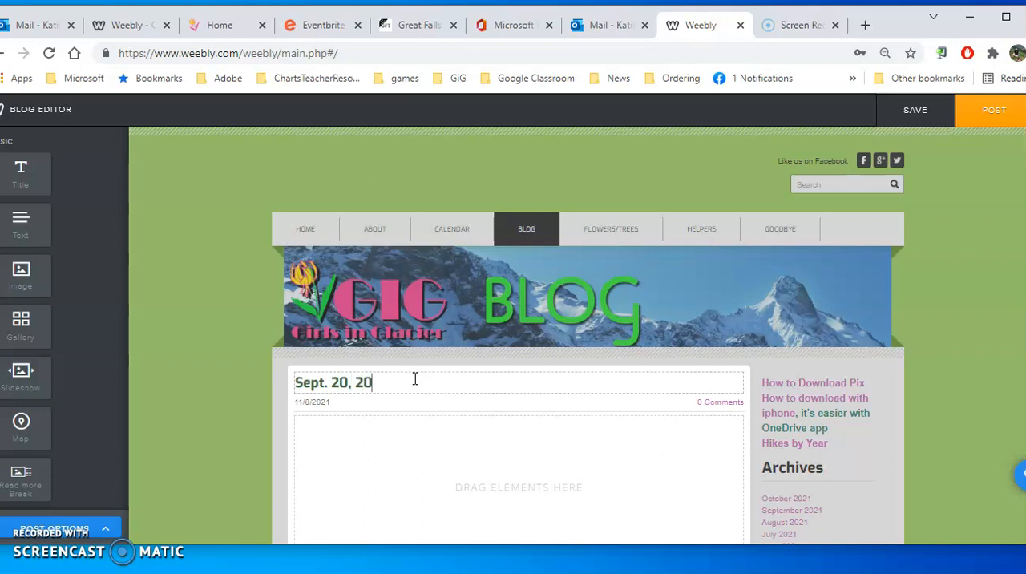
{"action": "type", "text": "21"}
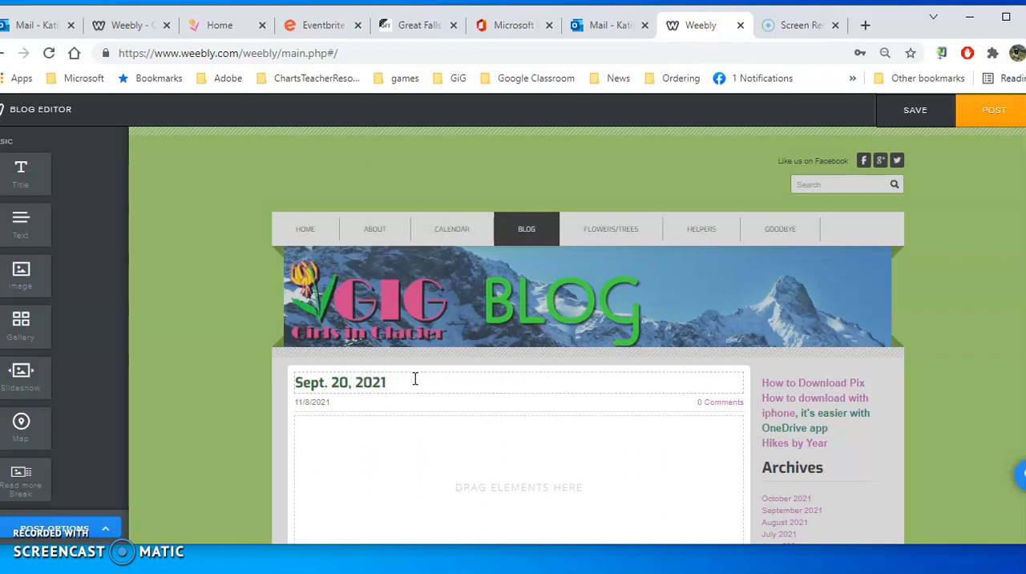
Step: Add a heading reading 'Sample post title for blog Weebly' with an image-and-text block
{"action": "left_click_drag", "start_coordinate": [21, 173], "coordinate": [388, 427]}
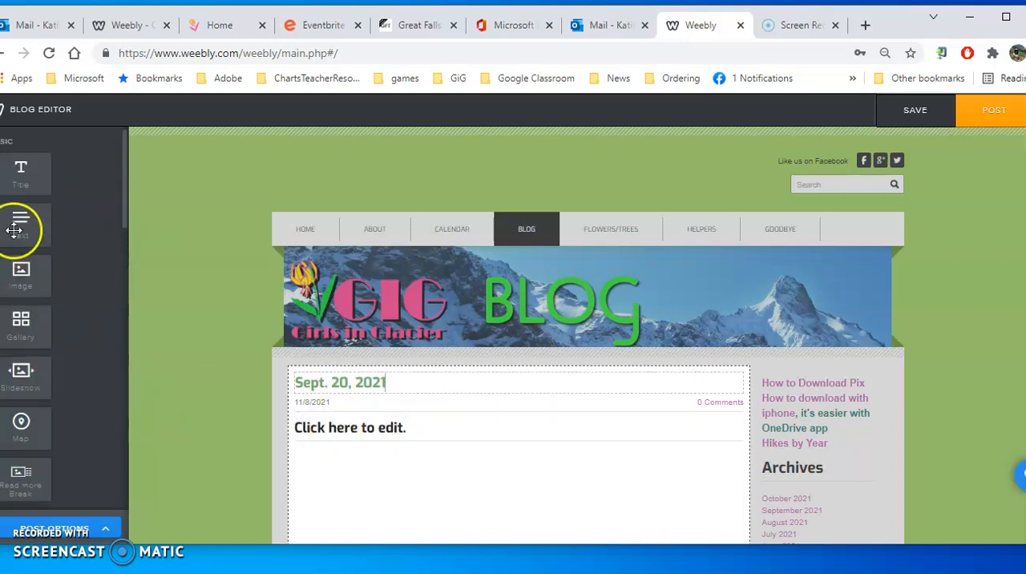
{"action": "left_click", "coordinate": [21, 225]}
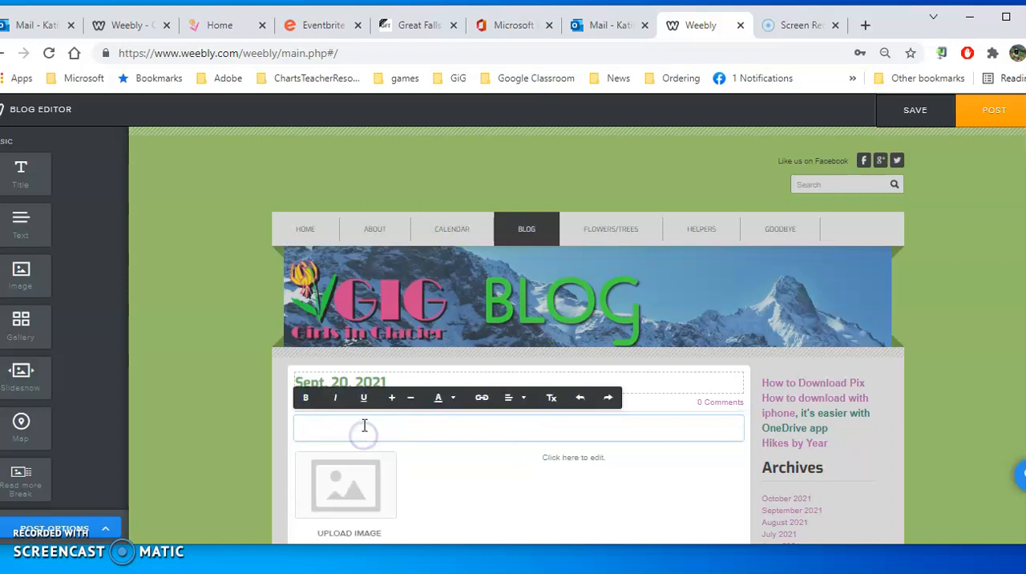
{"action": "type", "text": "Sample po"}
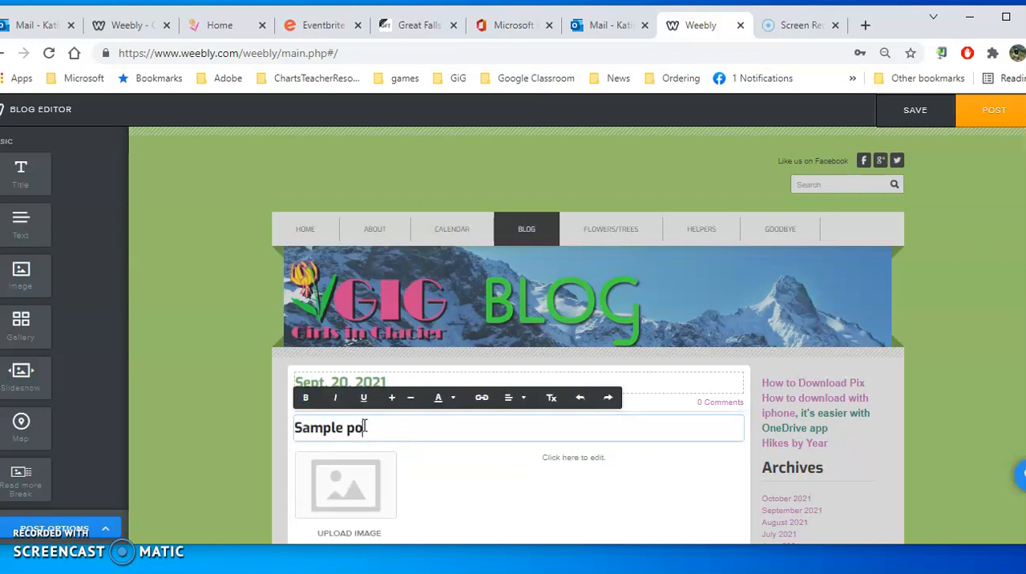
{"action": "type", "text": "st title for"}
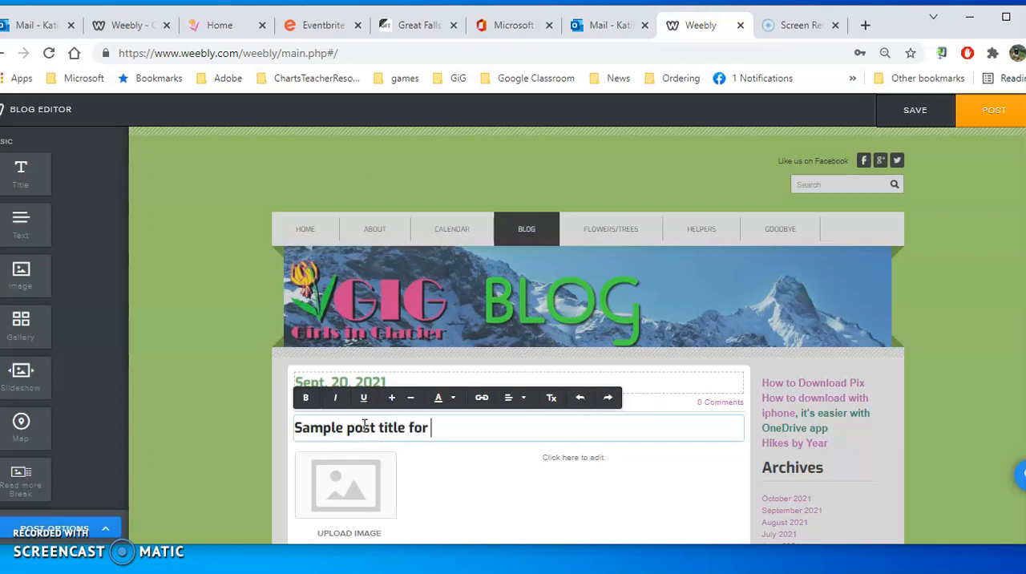
{"action": "type", "text": "blog Weebly"}
{"action": "left_click", "coordinate": [517, 495]}
{"action": "type", "text": "sdflkjsdlkfjsdlfjds'fdskjsdfkljdskjflsdfjkldskjfsdklsdfkjsdklfsdklfsdfkldsklfsdk"}
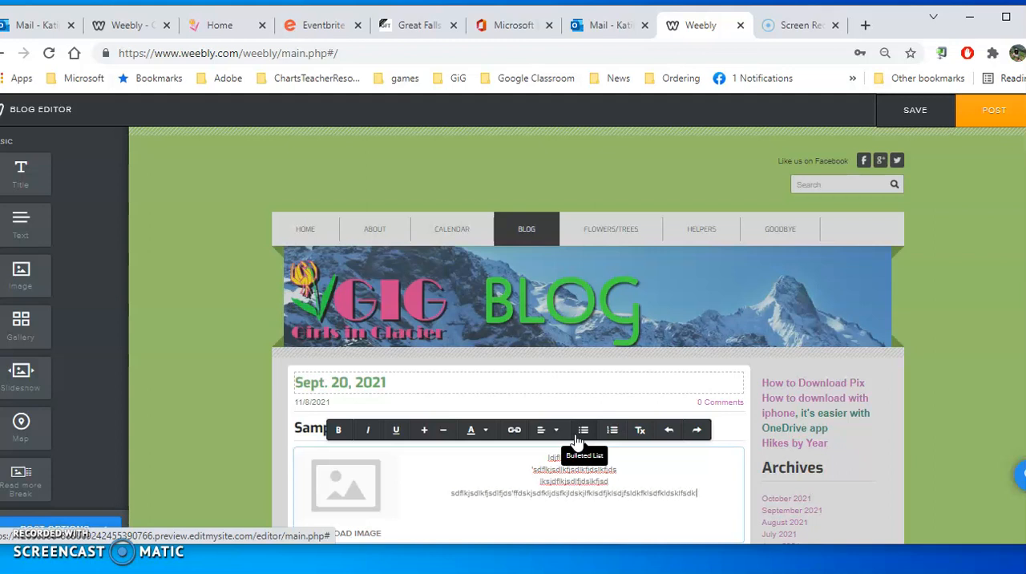
Step: Search online images for 'cat' and select the leopard photo for the image spot
{"action": "left_click", "coordinate": [555, 430]}
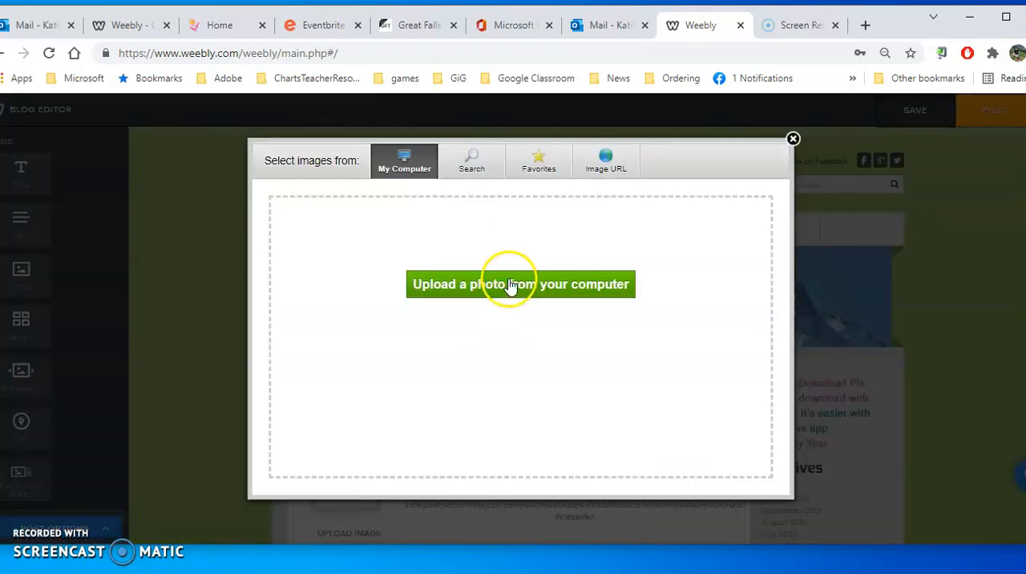
{"action": "left_click", "coordinate": [520, 284]}
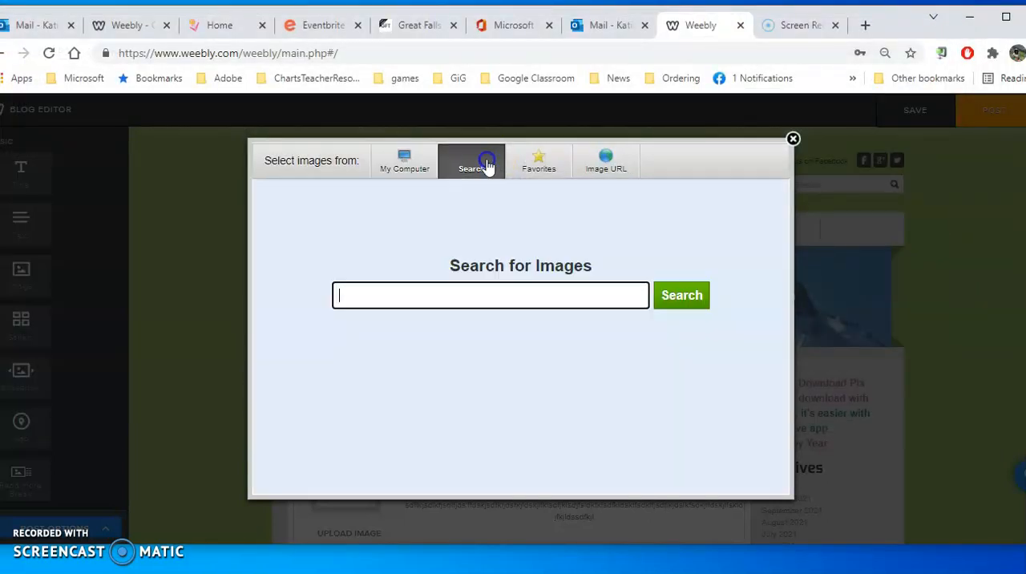
{"action": "type", "text": "cat"}
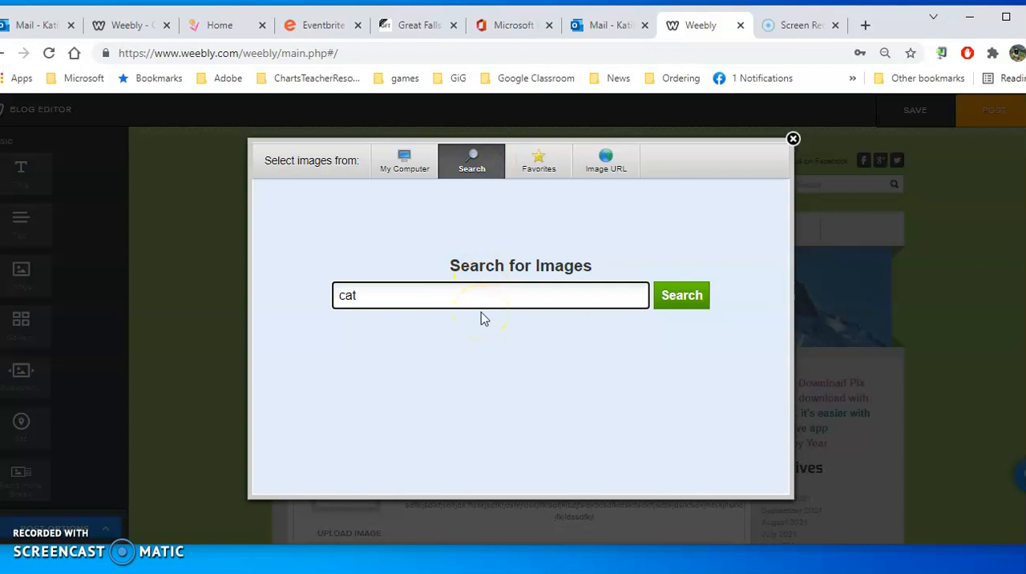
{"action": "left_click", "coordinate": [679, 295]}
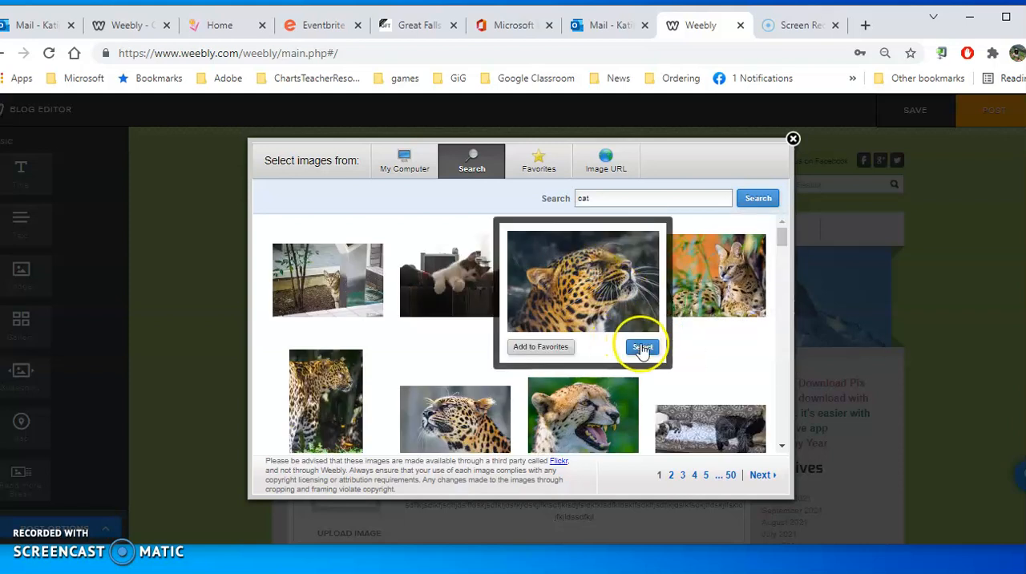
{"action": "left_click", "coordinate": [642, 346]}
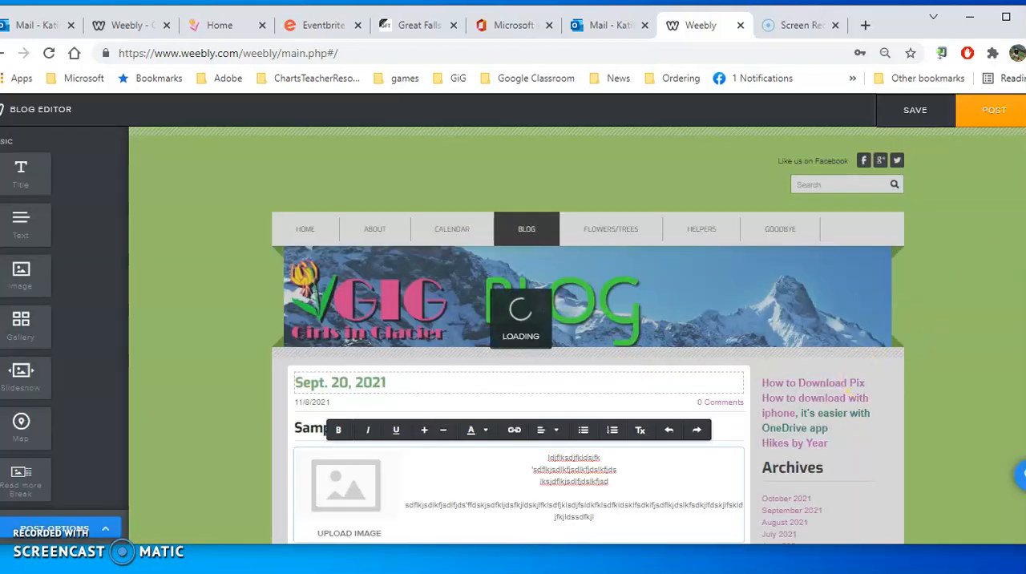
Step: Shrink the inserted leopard photo so it sits small beside the sample text
{"action": "scroll", "scroll_direction": "down", "scroll_amount": 3}
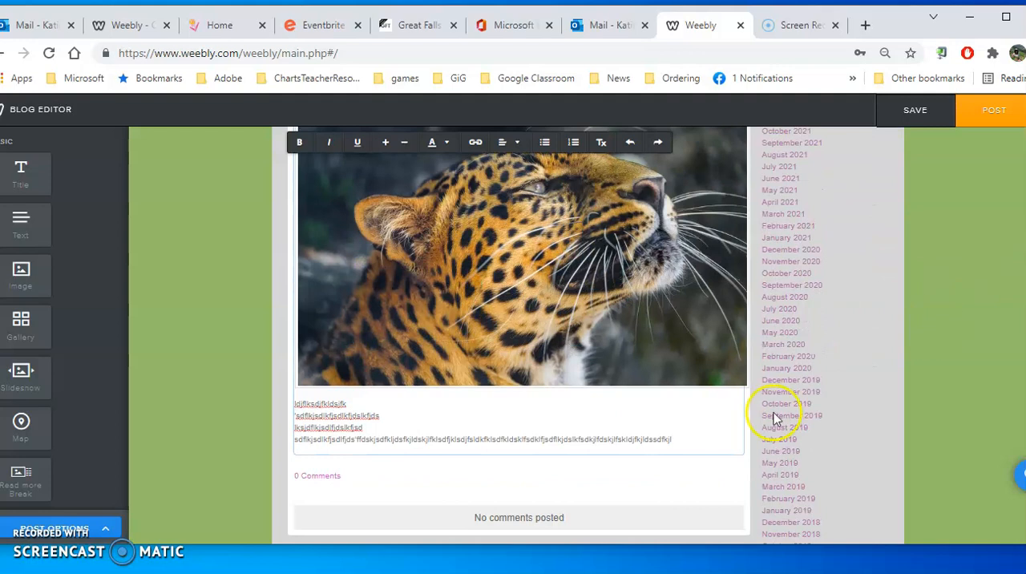
{"action": "left_click", "coordinate": [519, 281]}
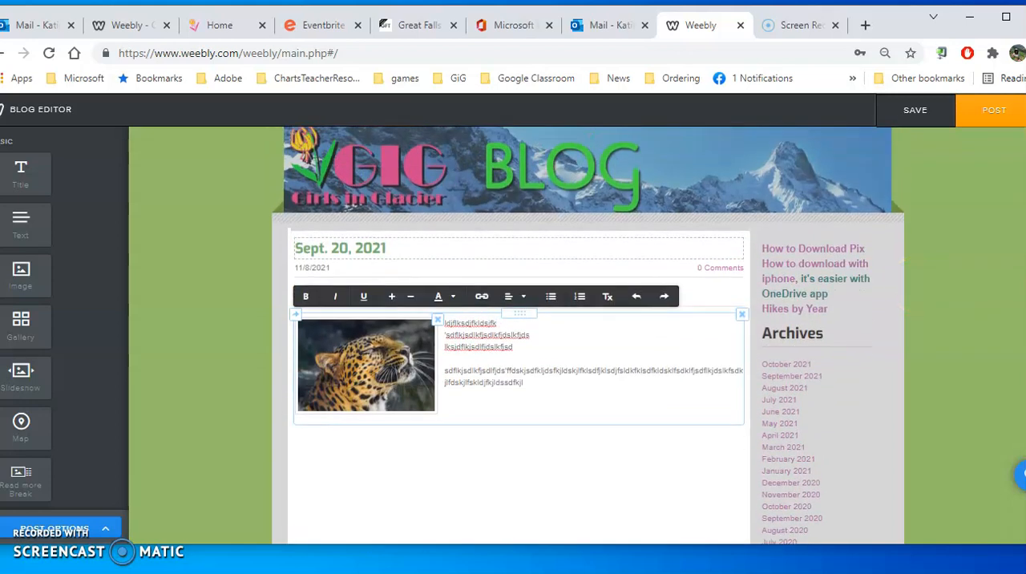
{"action": "mouse_move", "coordinate": [607, 25]}
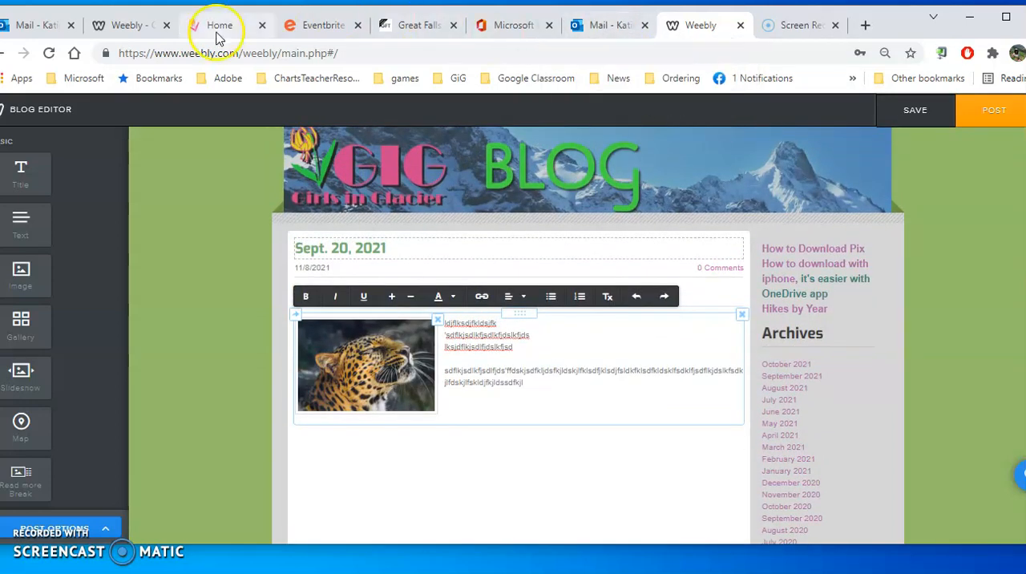
Step: Copy the Facebook paragraphs from girlsinglacier.com and return to the Weebly post
{"action": "left_click", "coordinate": [218, 26]}
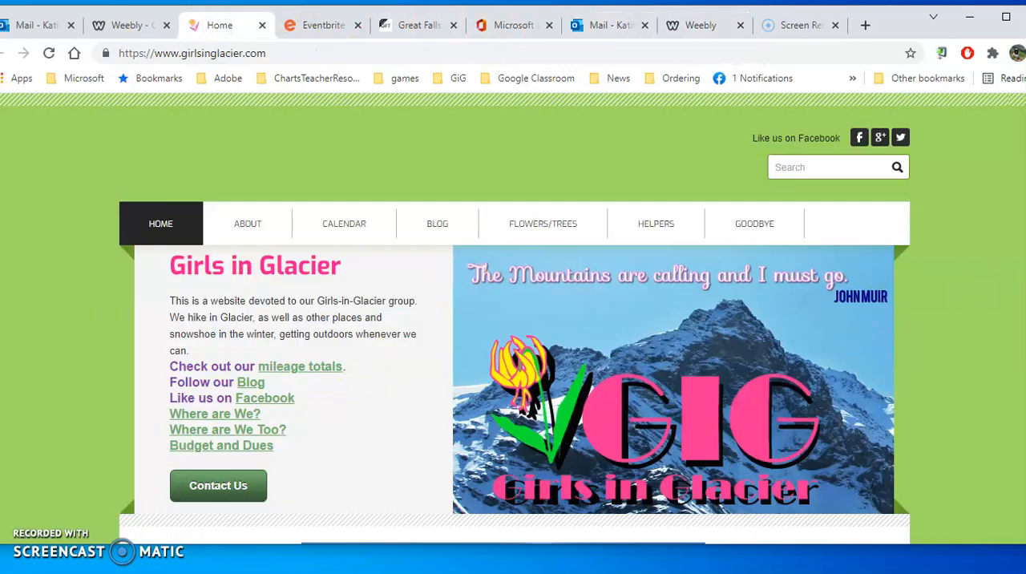
{"action": "scroll", "scroll_direction": "down", "scroll_amount": 3}
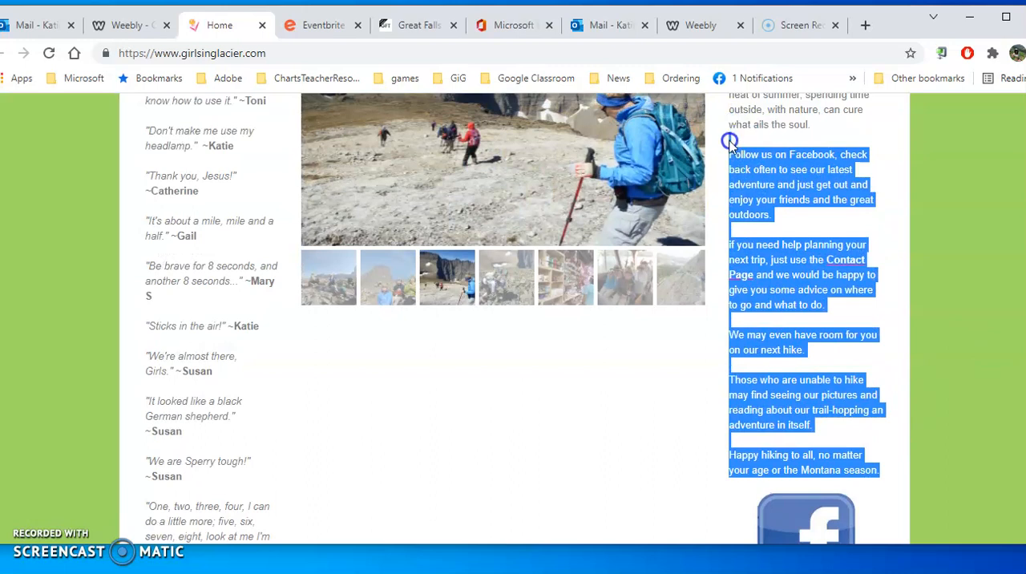
{"action": "left_click", "coordinate": [694, 26]}
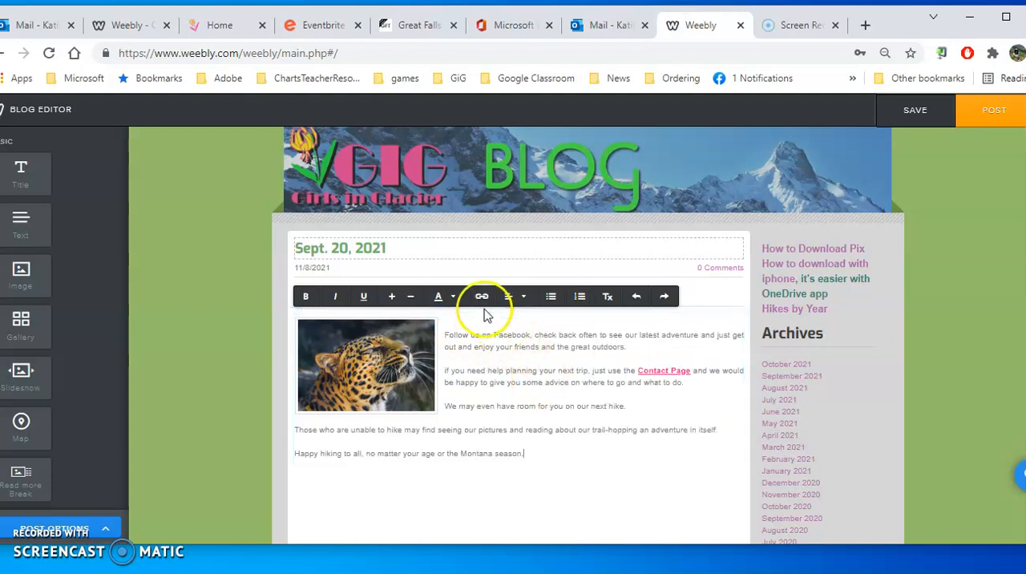
Step: Set the post title to 'Sample post title for blog Weebly' and publish the post
{"action": "left_click", "coordinate": [508, 295]}
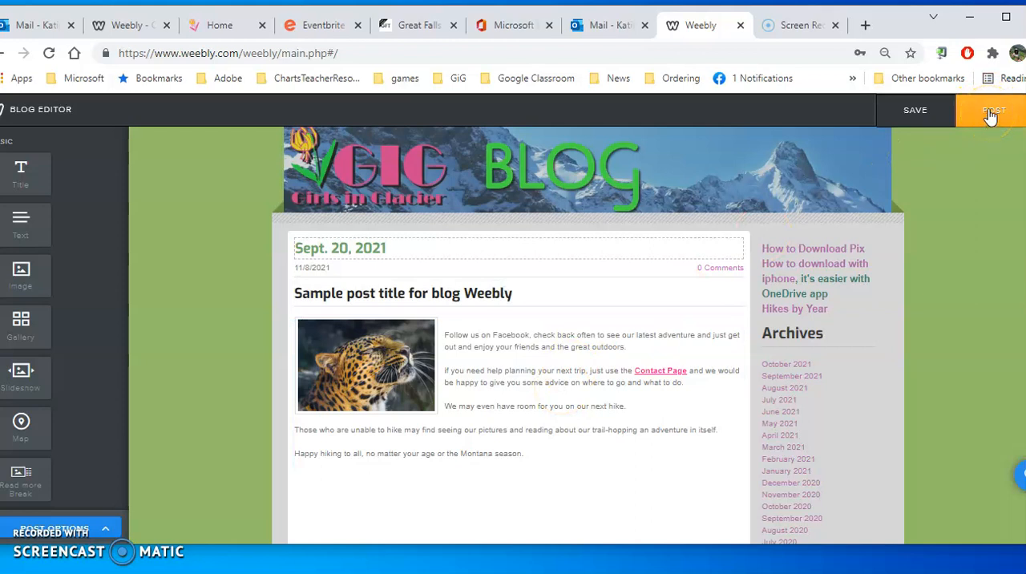
{"action": "left_click", "coordinate": [994, 109]}
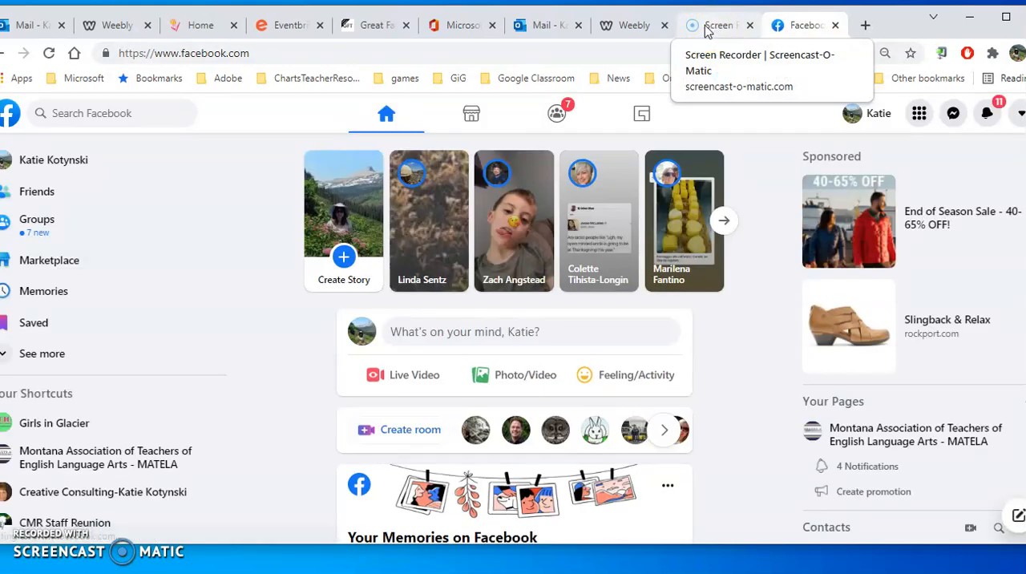
Step: In the New Post Published notice, toggle Twitter sharing and share the post to Facebook
{"action": "left_click", "coordinate": [713, 25]}
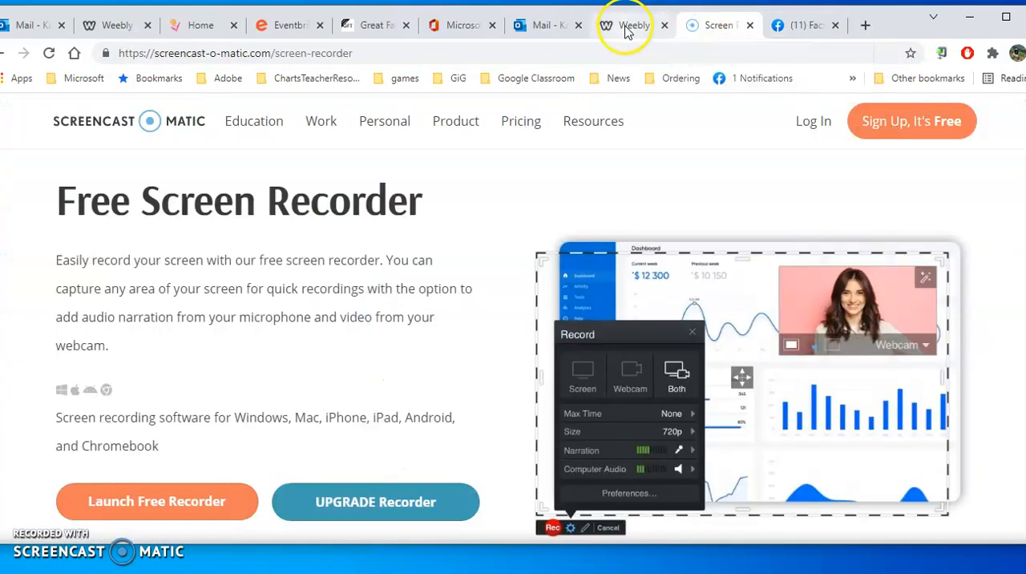
{"action": "left_click", "coordinate": [633, 26]}
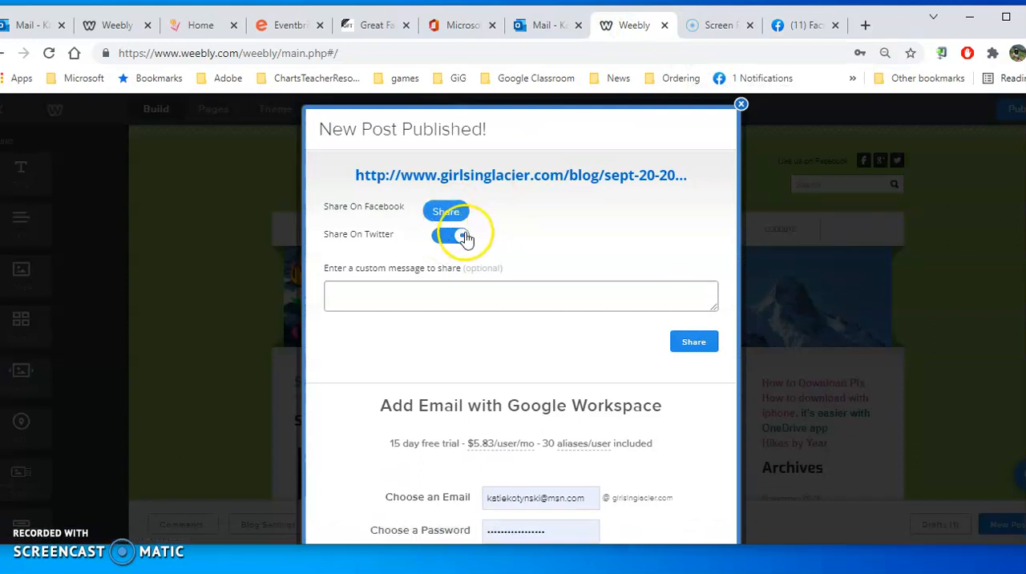
{"action": "left_click", "coordinate": [452, 234]}
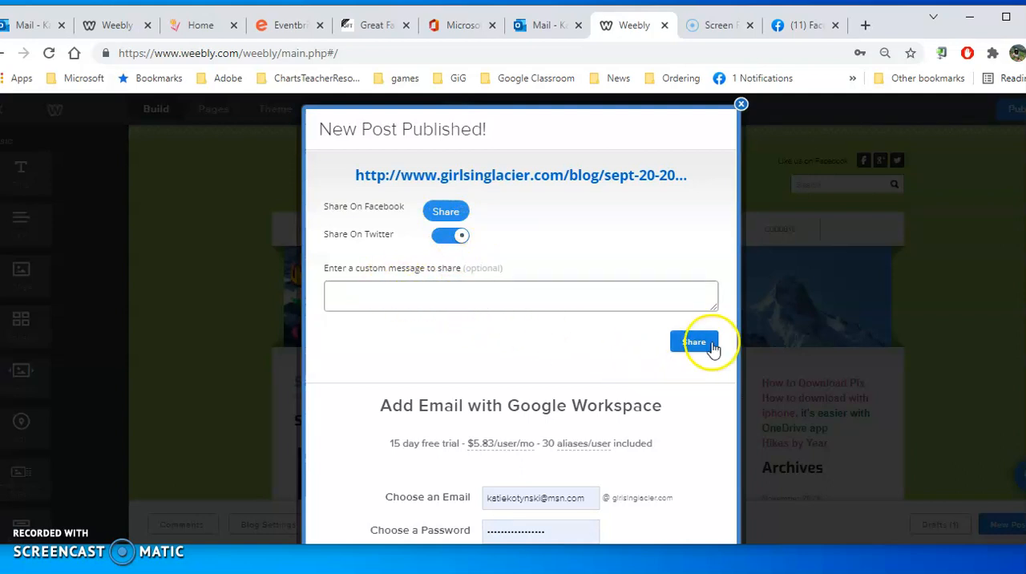
{"action": "left_click", "coordinate": [694, 343]}
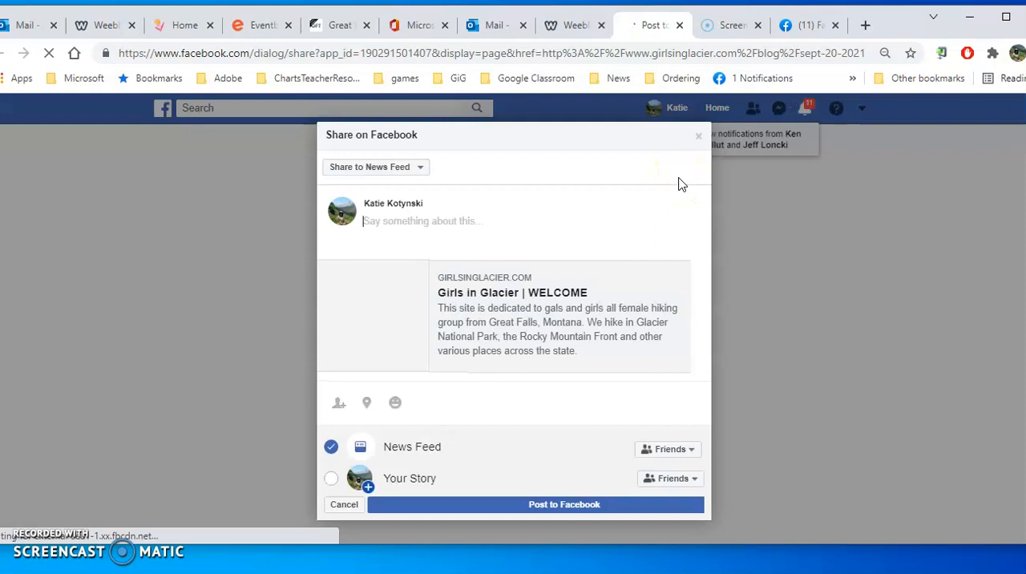
Step: Choose Share on a Page You Manage and pick the Girls in Glacier page
{"action": "left_click", "coordinate": [376, 166]}
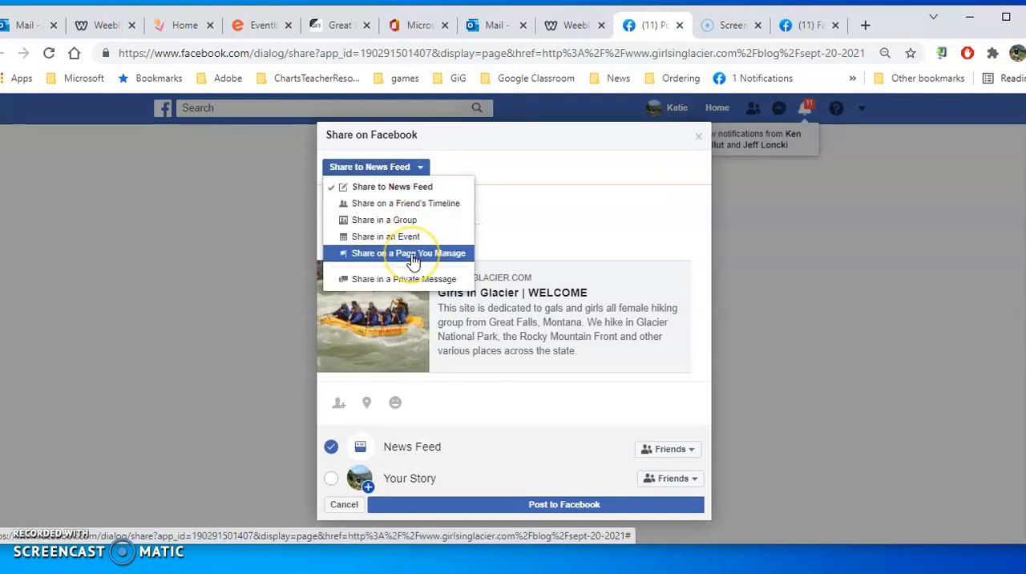
{"action": "left_click", "coordinate": [409, 253]}
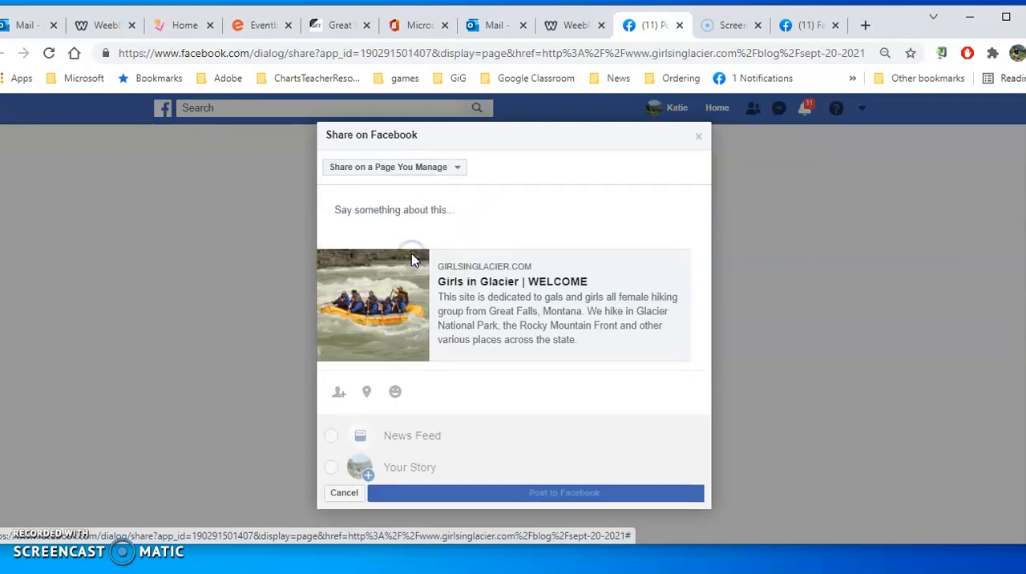
{"action": "left_click", "coordinate": [393, 167]}
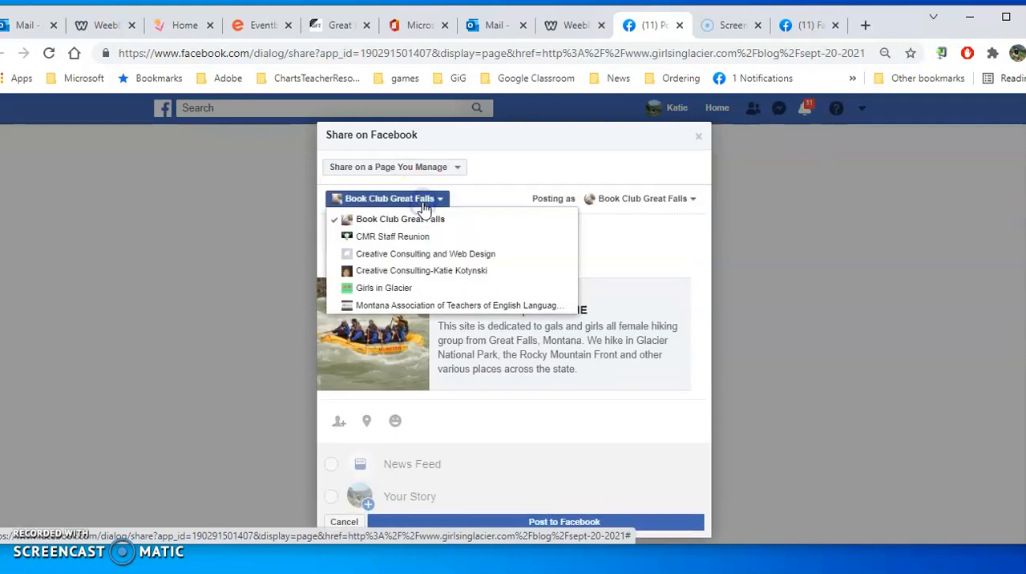
{"action": "left_click", "coordinate": [385, 287]}
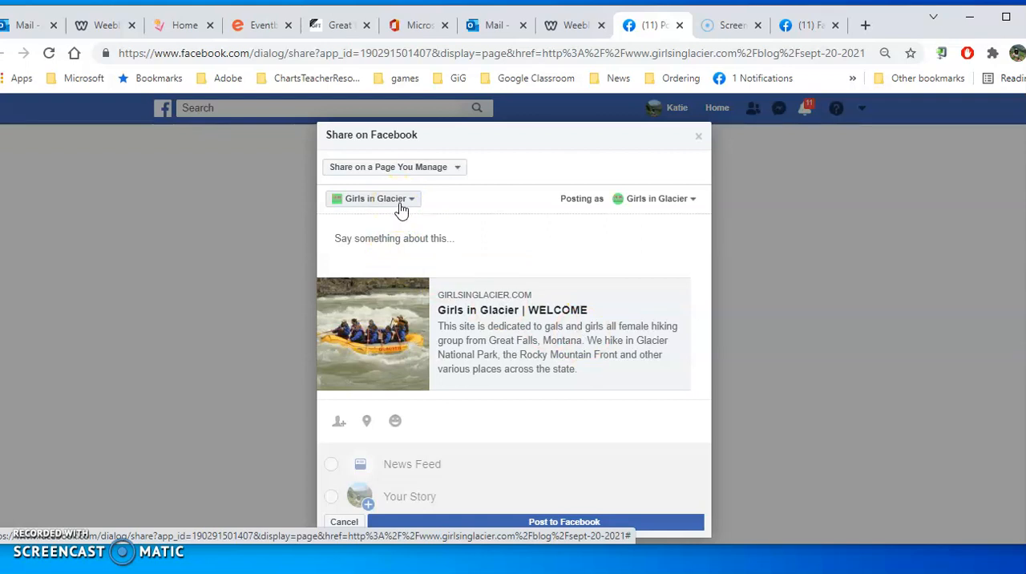
Step: Write the share message 'Our latest info'
{"action": "left_click", "coordinate": [394, 238]}
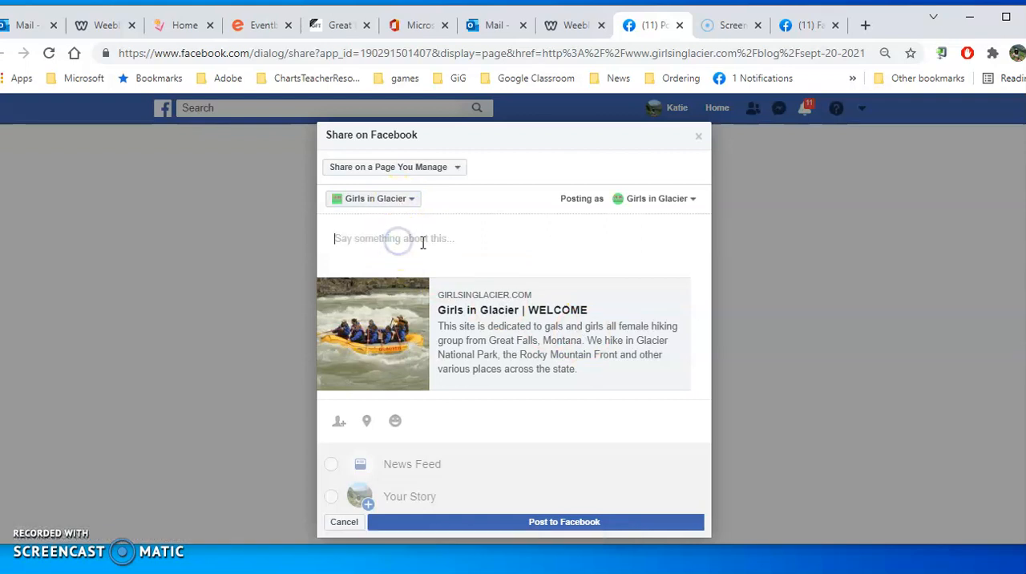
{"action": "type", "text": "Our latest info"}
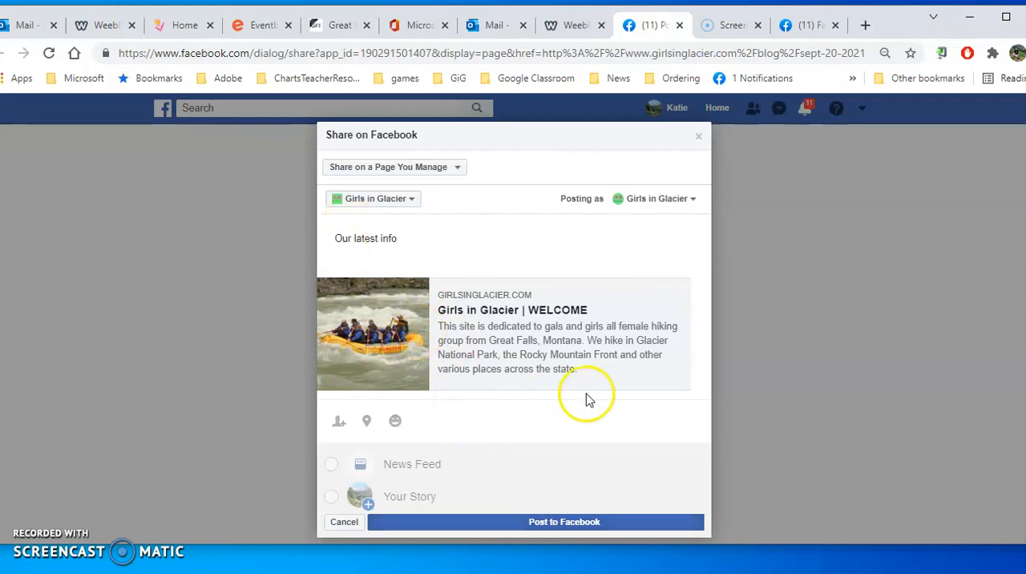
{"action": "mouse_move", "coordinate": [356, 287]}
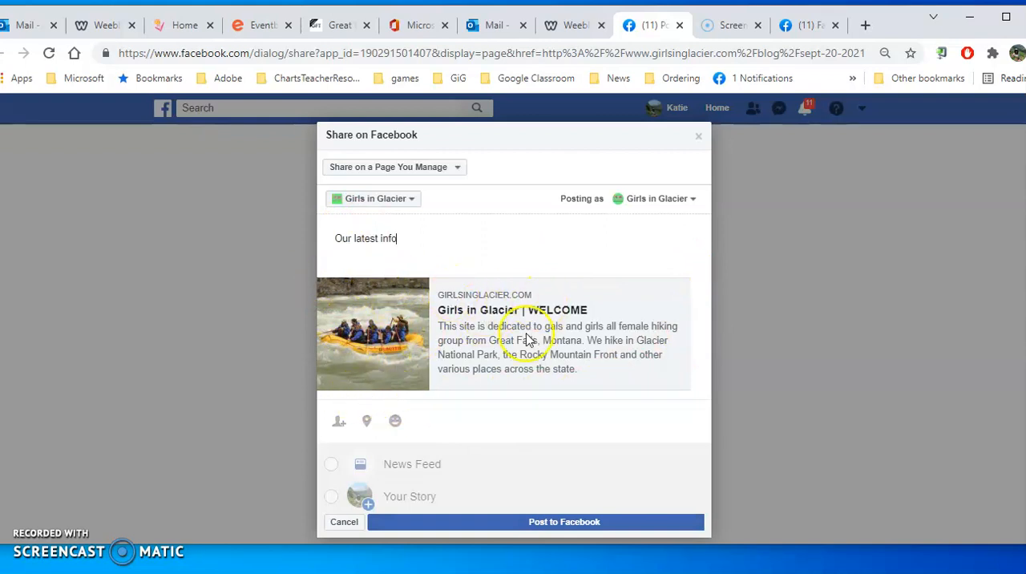
{"action": "mouse_move", "coordinate": [704, 135]}
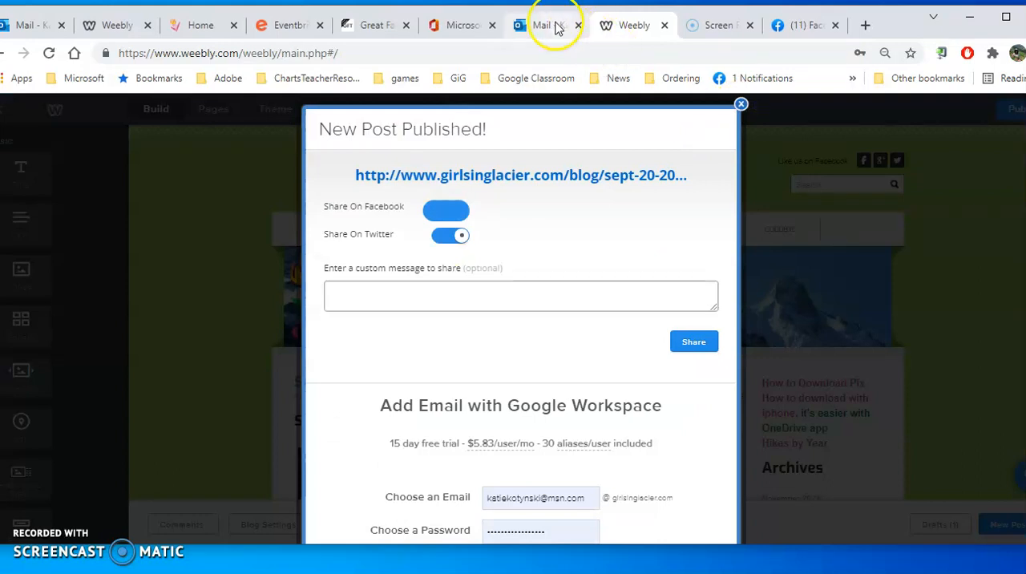
Step: Dismiss the published notice and scroll to the Sept. 20, 2021 post in the blog editor
{"action": "left_click", "coordinate": [740, 103]}
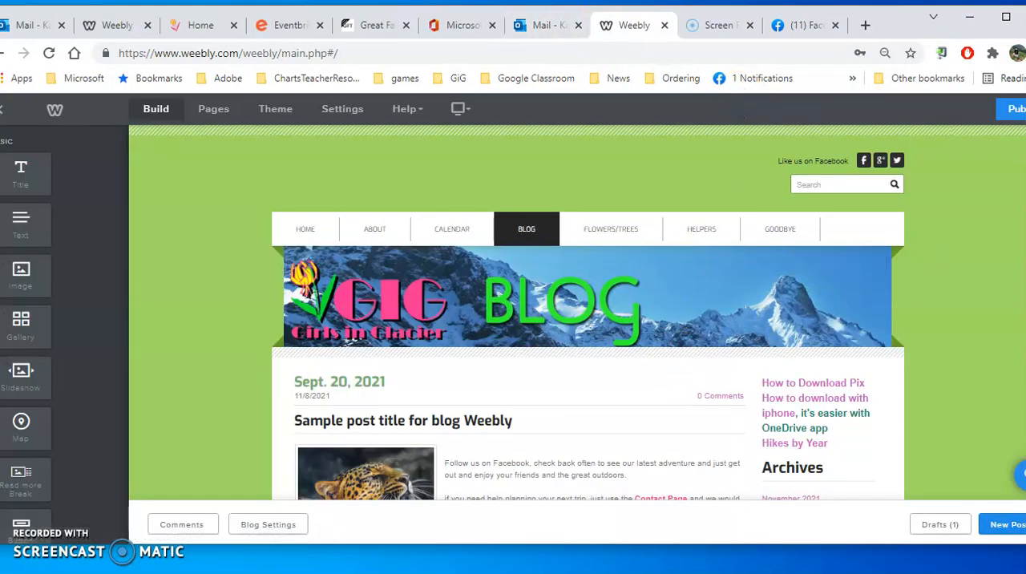
{"action": "scroll", "scroll_direction": "down", "scroll_amount": 3}
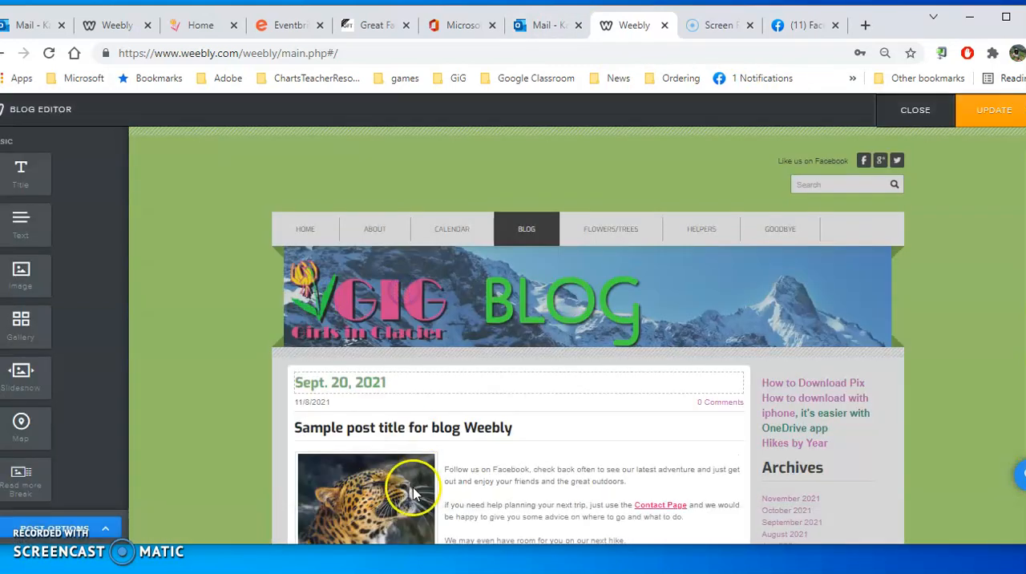
{"action": "scroll", "scroll_direction": "down", "scroll_amount": 3}
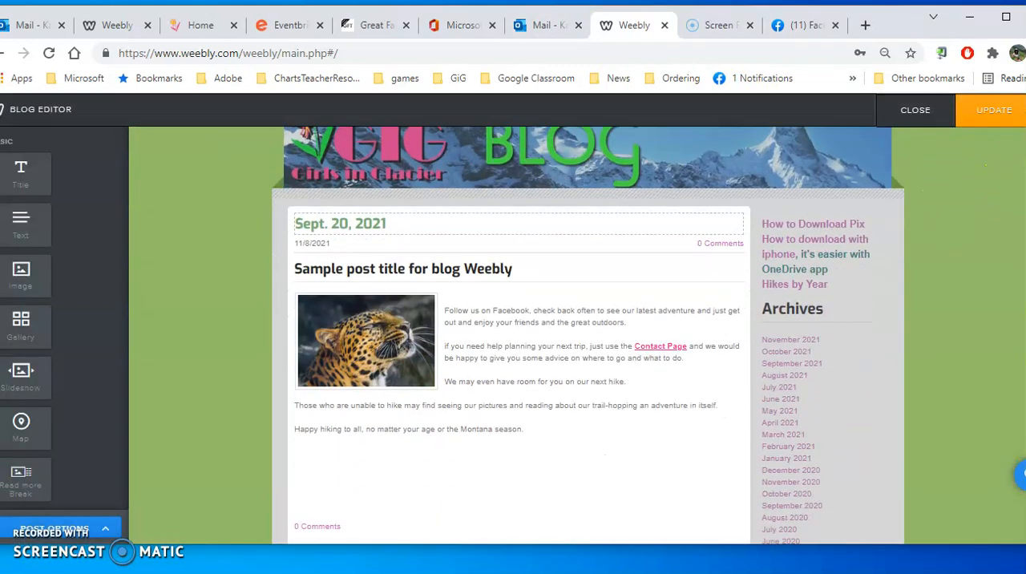